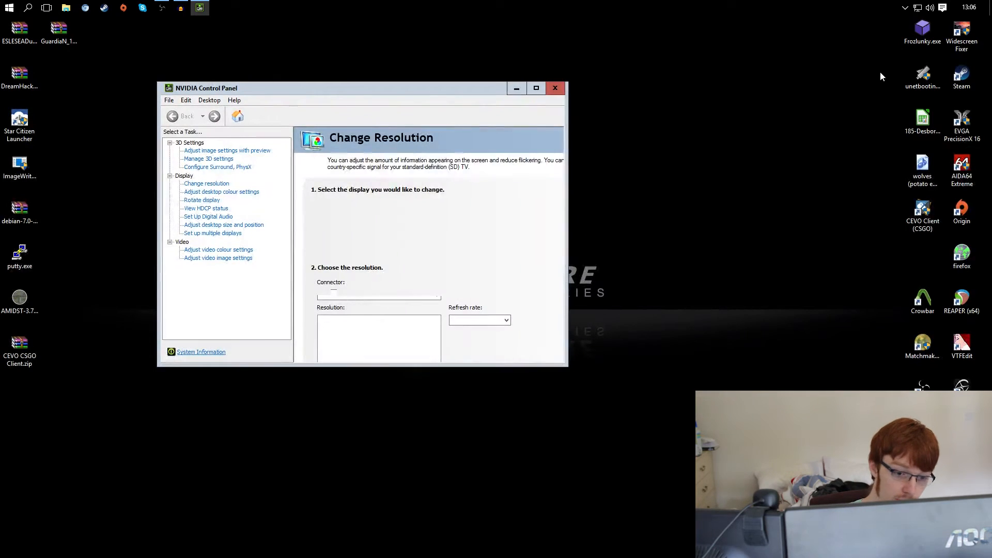
Go to Change resolution for the AOC G2460 and show the refresh rate choices for 1920 x 1080.
click(207, 183)
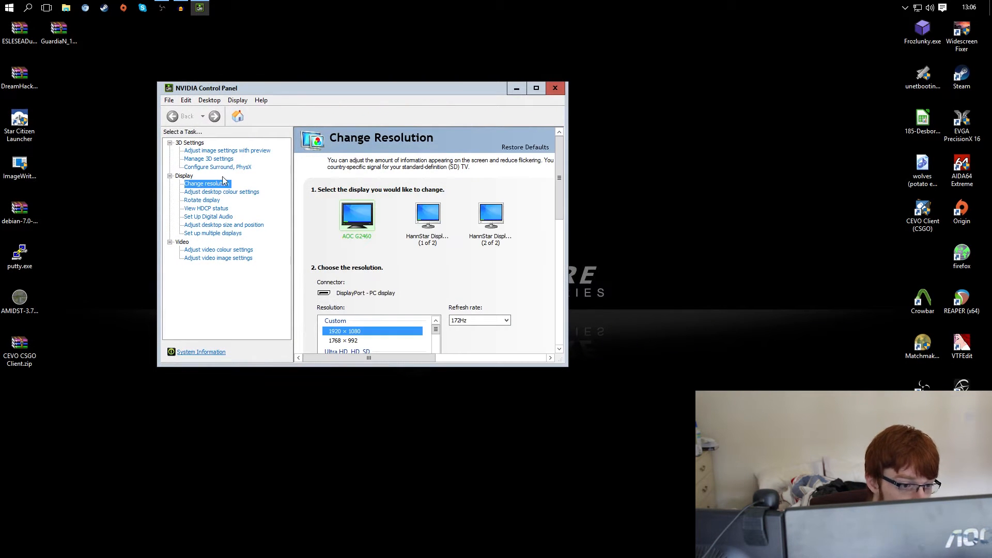
mouse_move(576, 163)
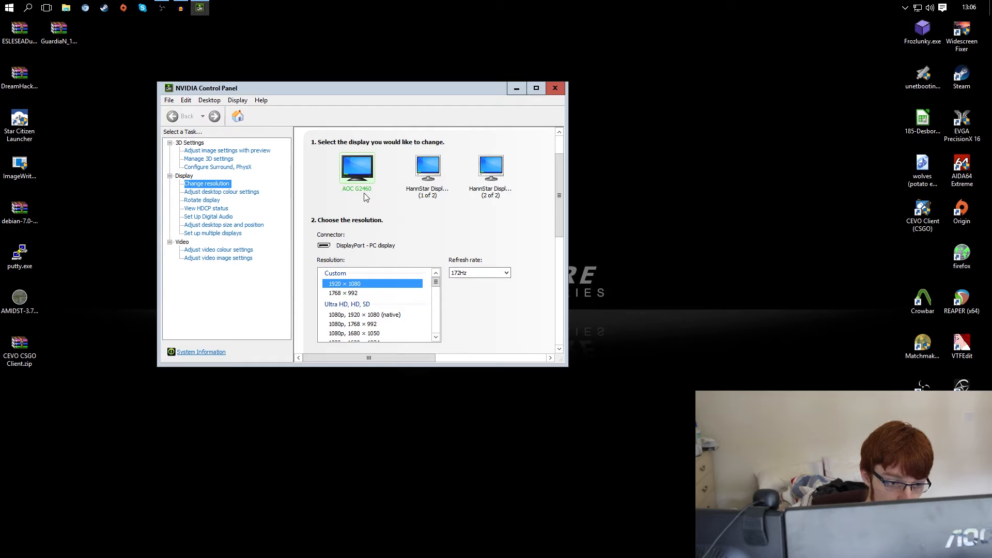
mouse_move(430, 201)
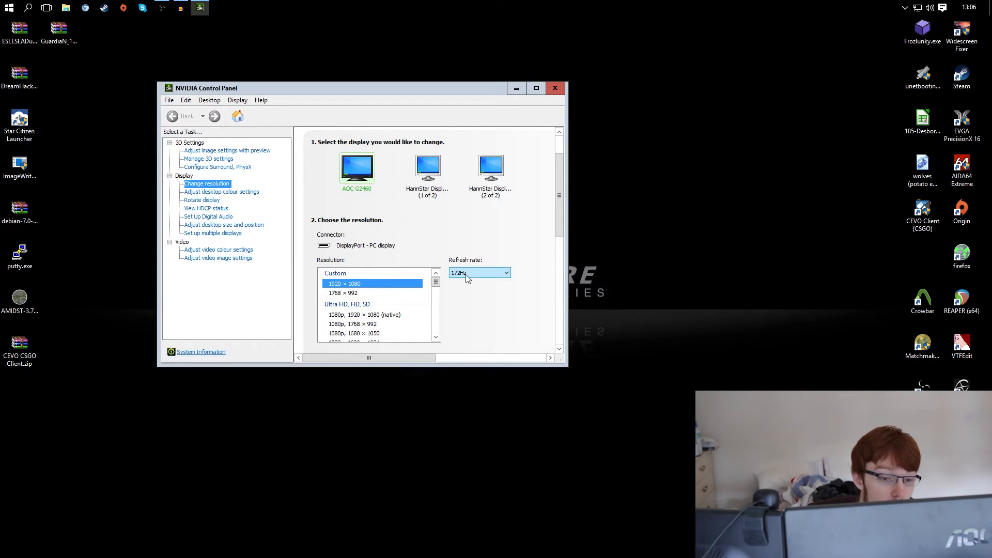
click(344, 293)
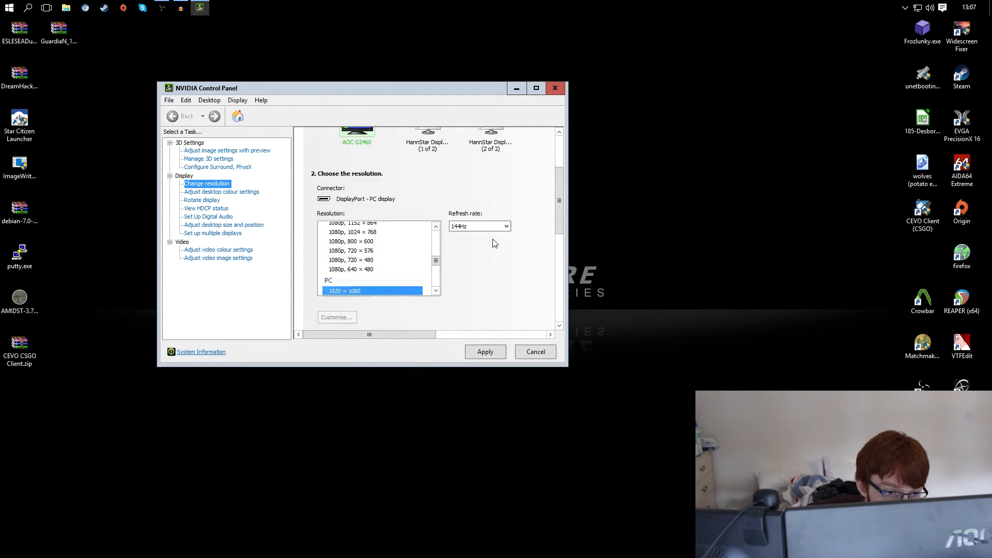
Set the refresh rate to 144Hz, apply it and confirm Yes to keep the configuration.
click(505, 226)
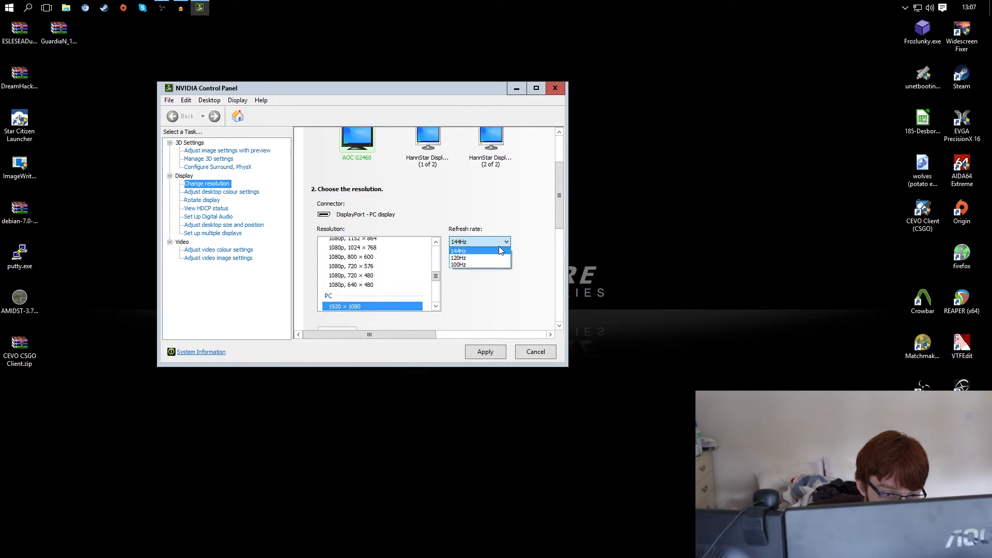
click(458, 251)
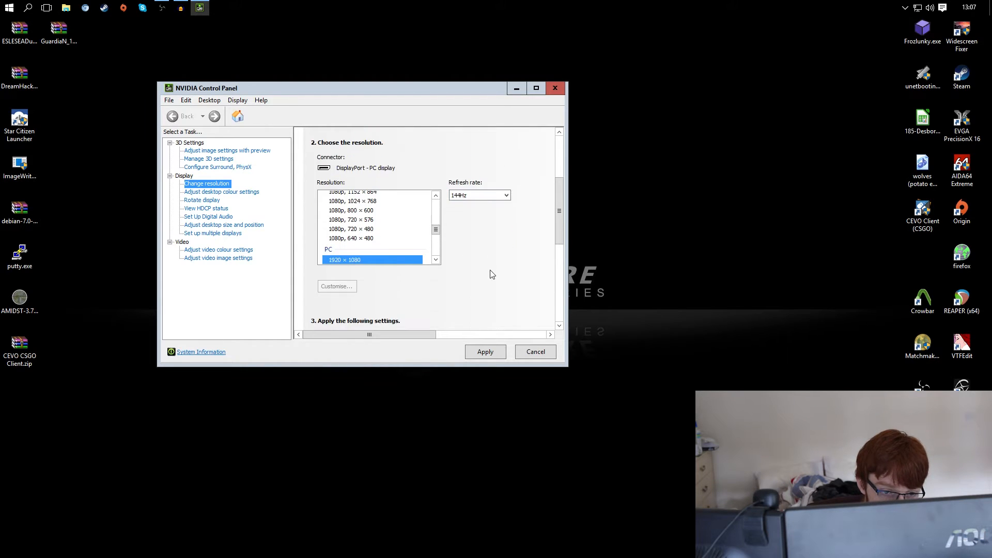
scroll(down, 3)
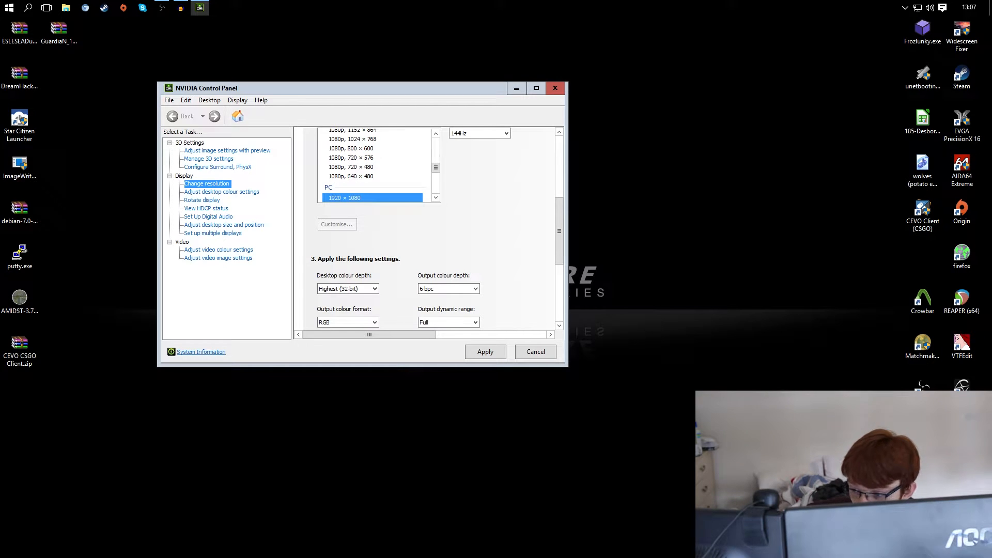
click(485, 351)
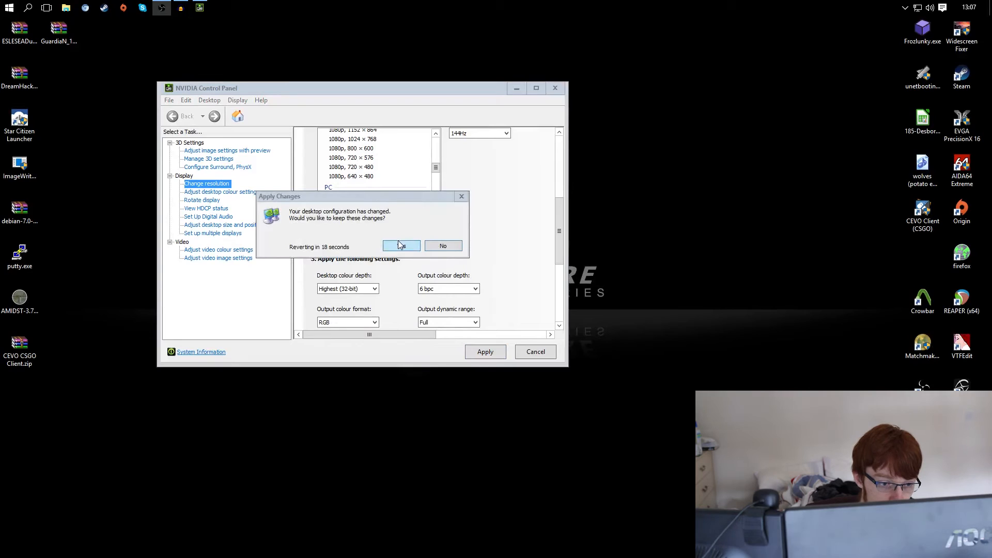
click(402, 246)
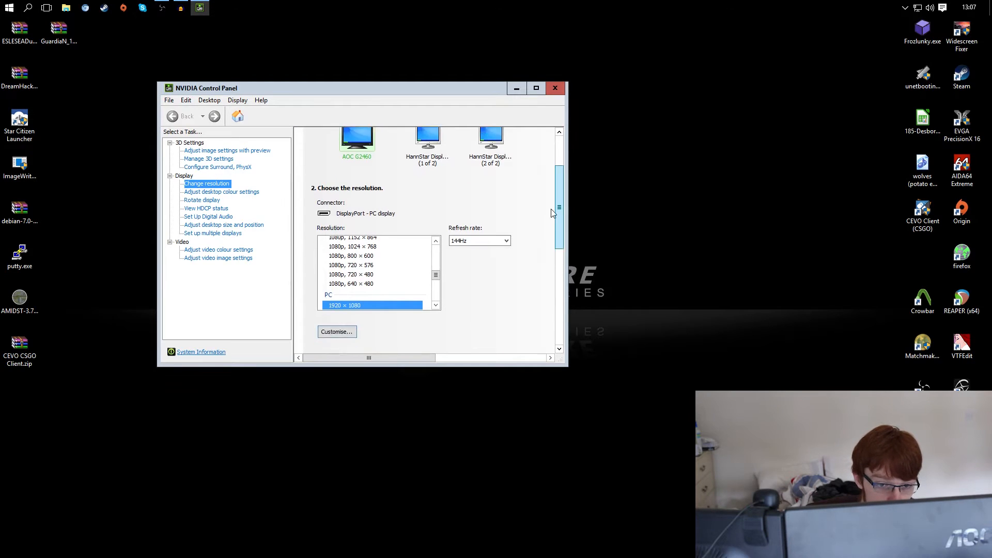
Start a new custom resolution from Customise…, based on 1920 x 1080 at 144 Hz.
scroll(down, 3)
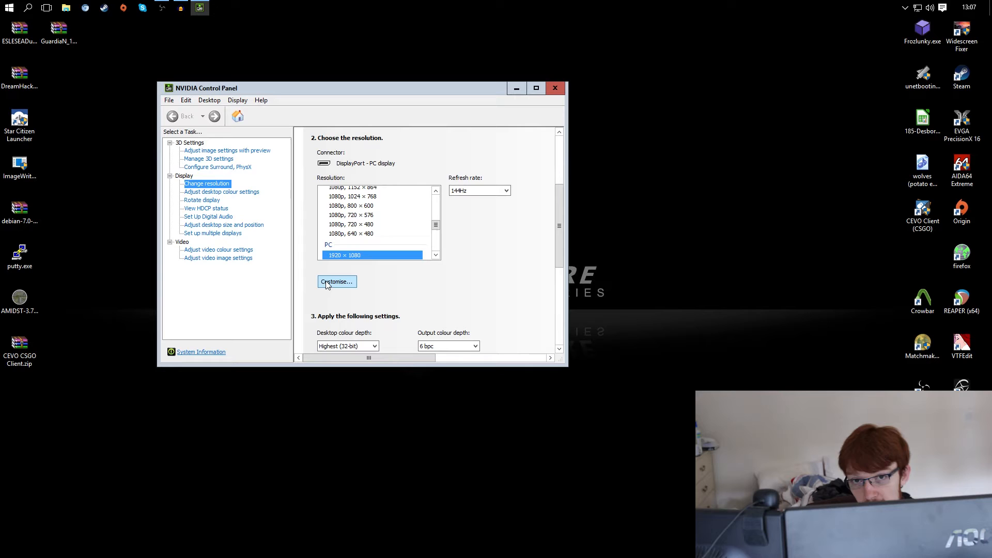
click(336, 281)
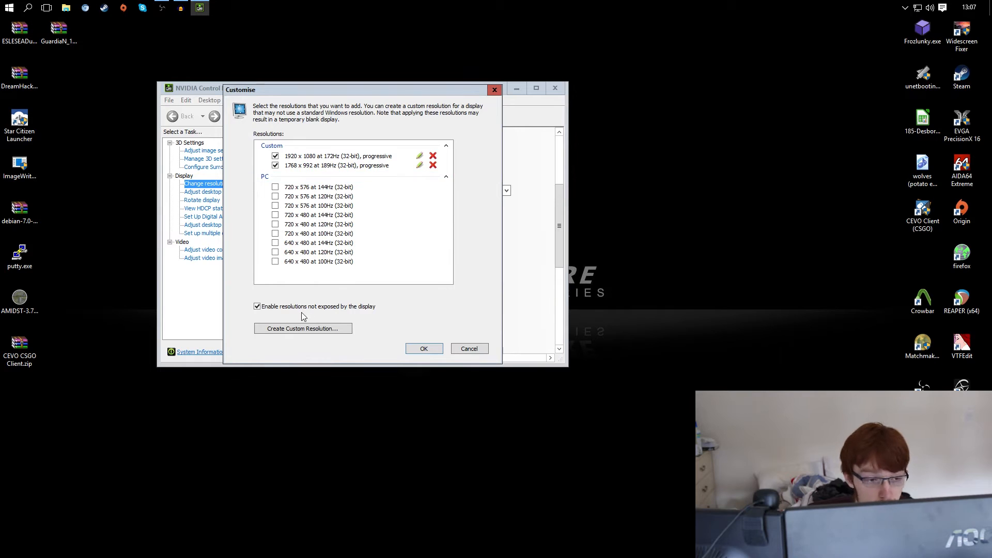
click(303, 329)
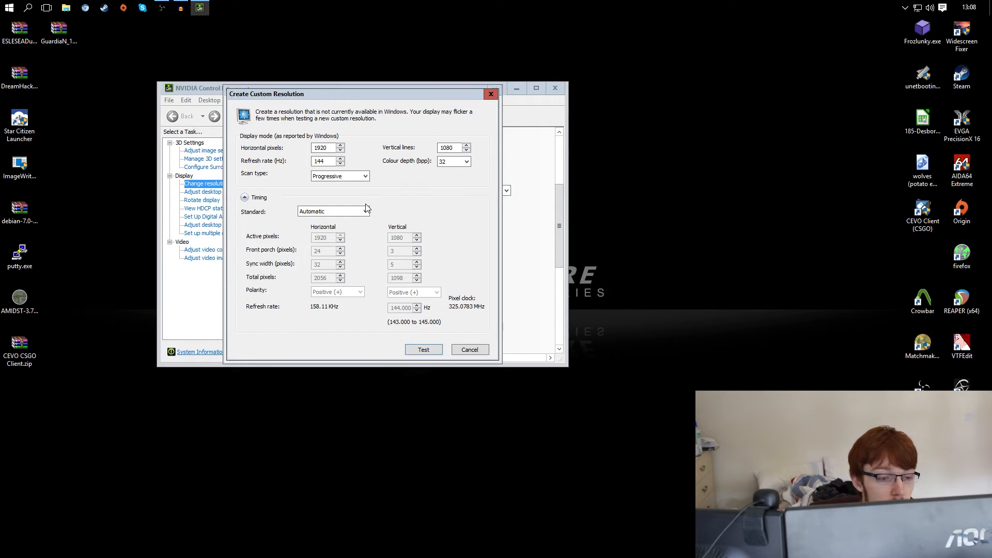
Step the custom resolution's Refresh rate (Hz) up from 144 towards 148.
click(323, 162)
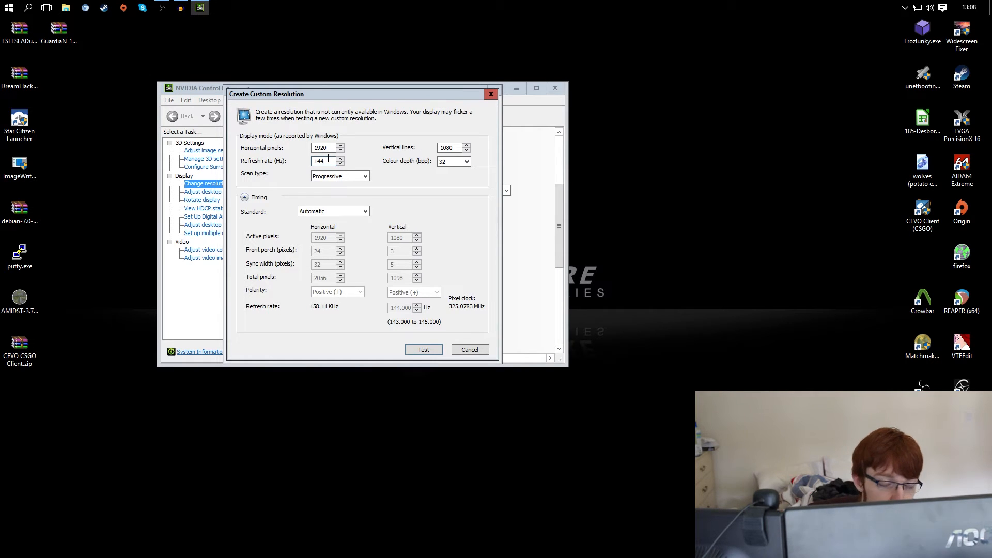
click(340, 158)
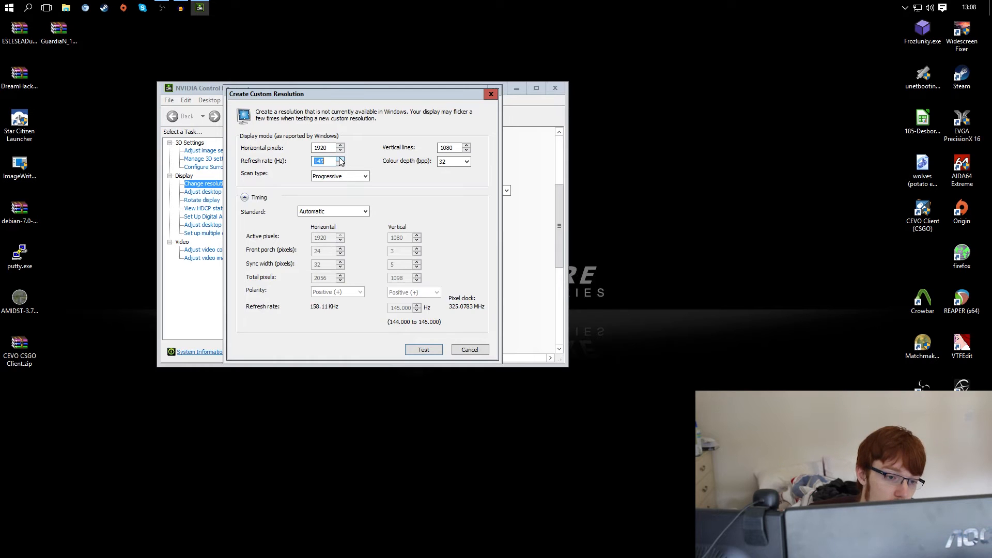
click(341, 158)
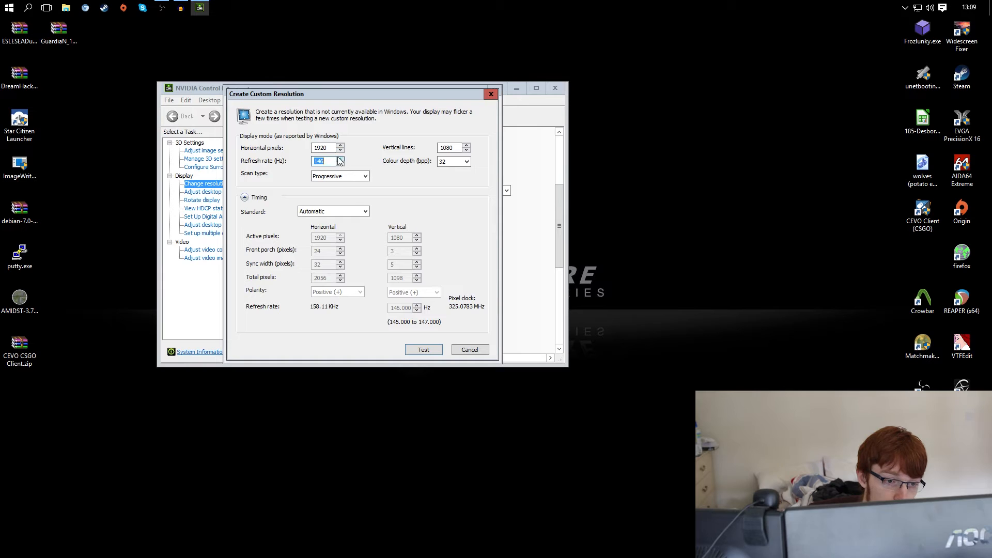
click(340, 158)
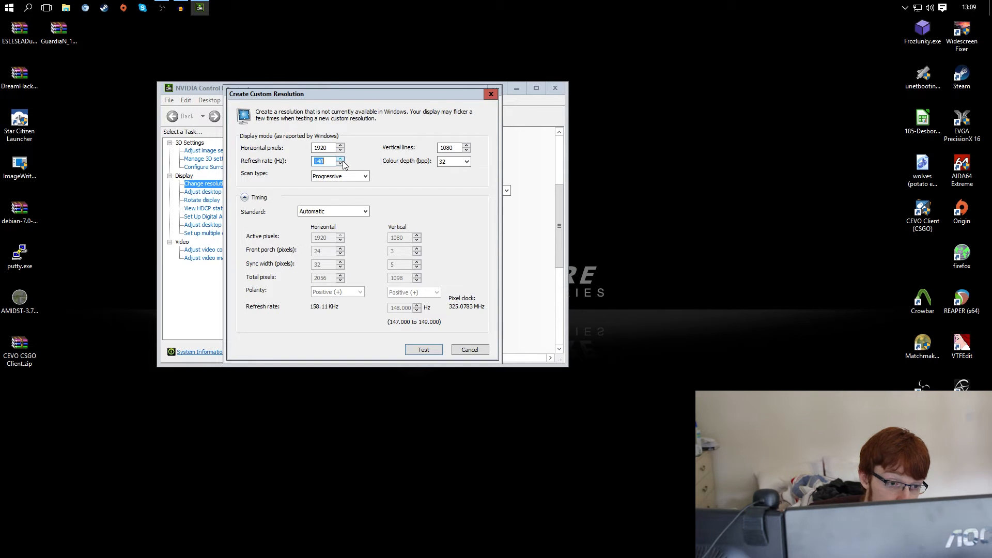